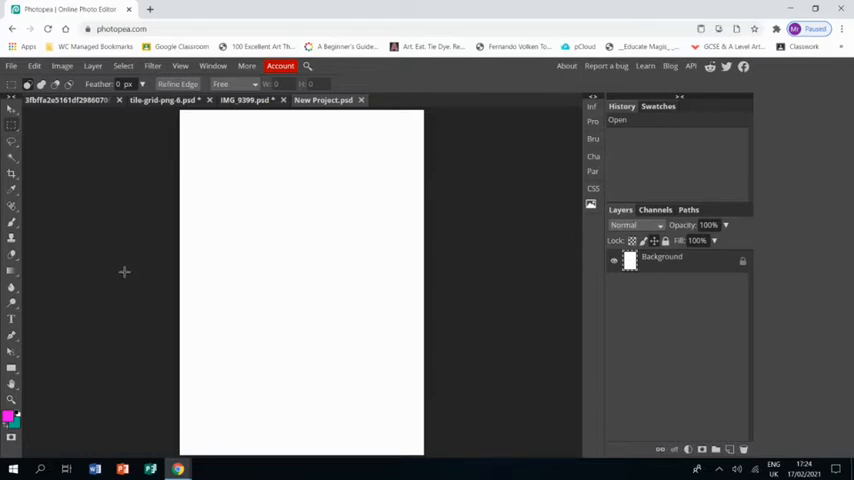
mouse_move(291, 390)
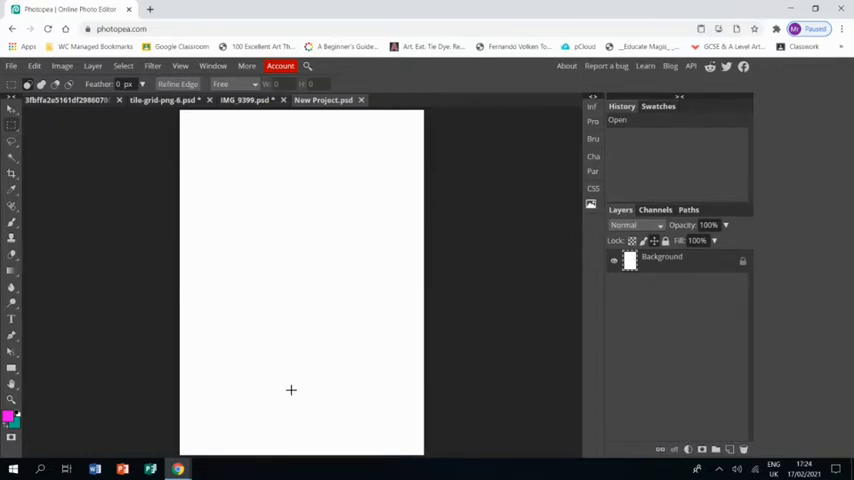
mouse_move(122, 246)
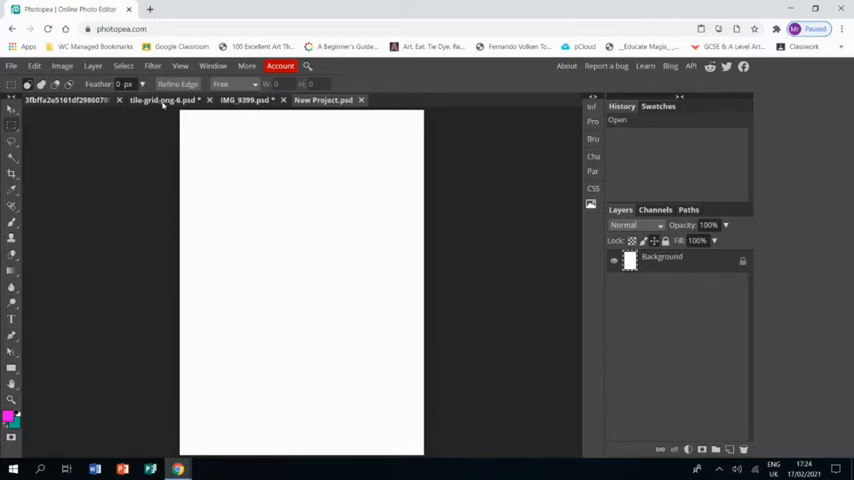
Step: Switch to the tile-grid document to look it over
click(162, 100)
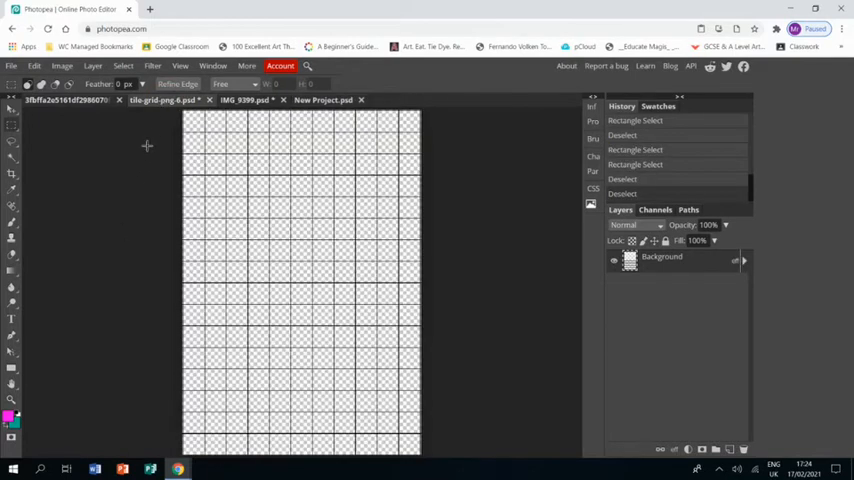
mouse_move(365, 191)
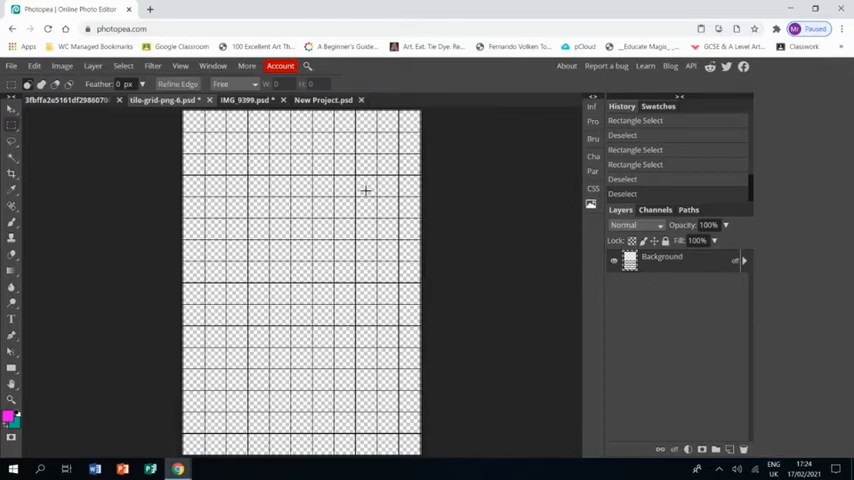
mouse_move(283, 286)
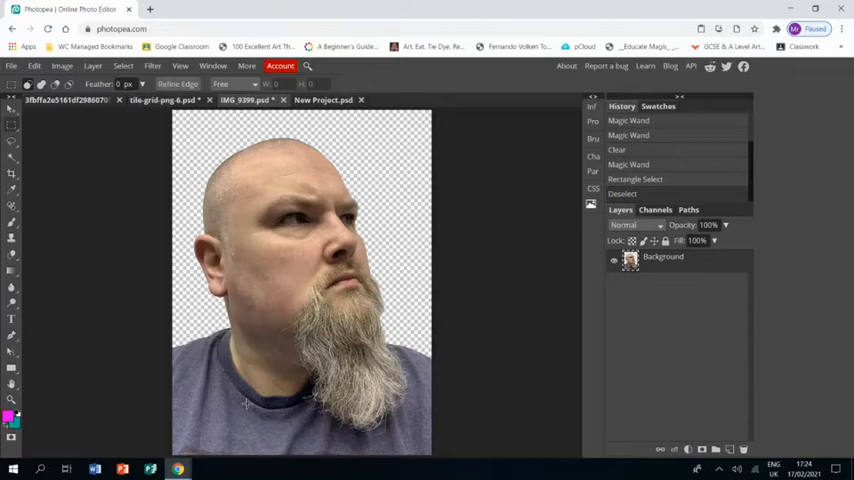
mouse_move(411, 242)
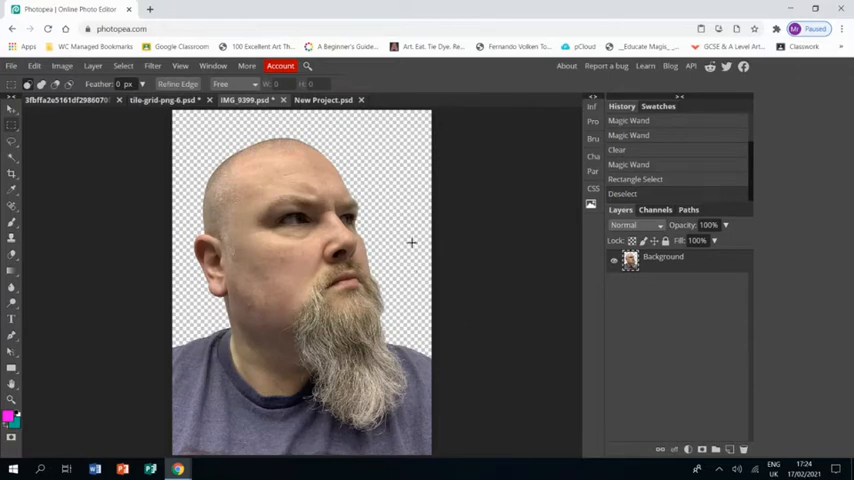
mouse_move(404, 295)
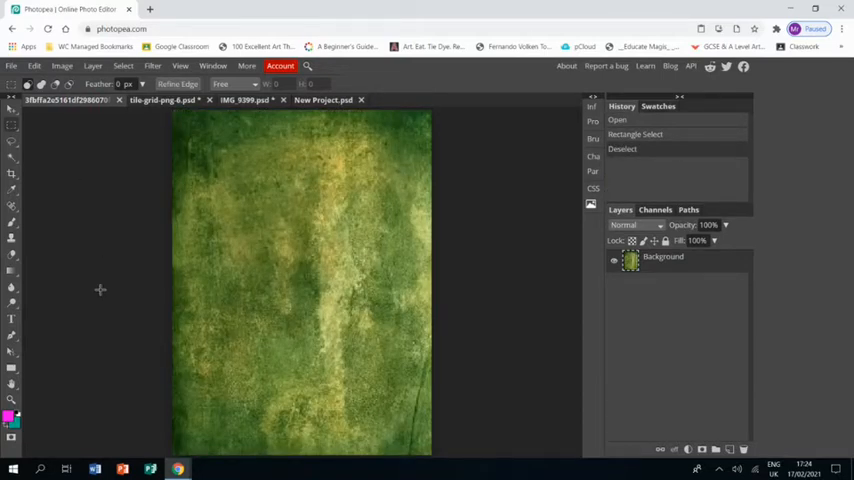
mouse_move(378, 306)
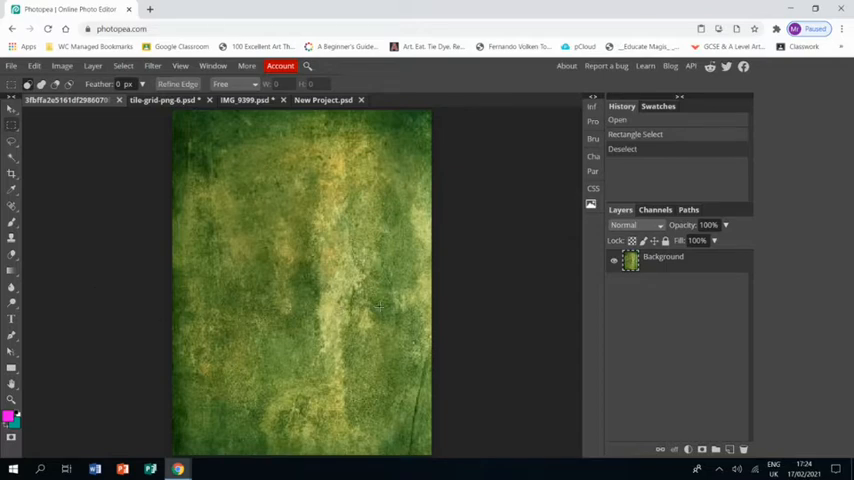
mouse_move(197, 330)
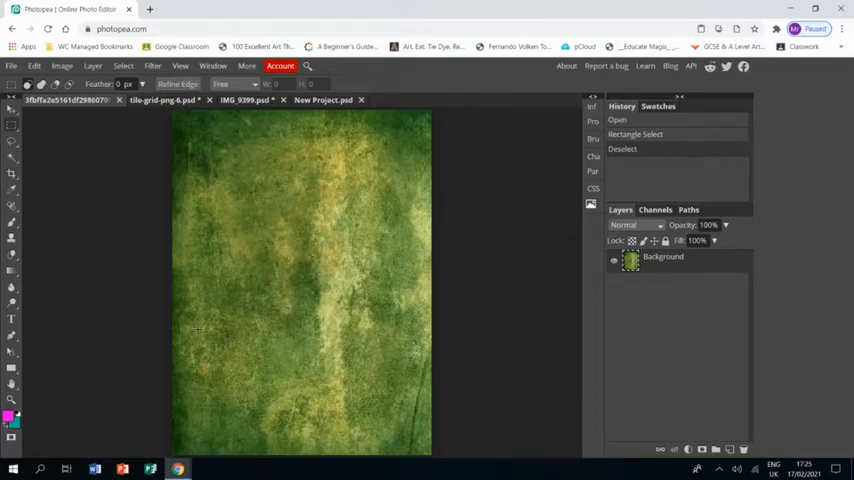
mouse_move(57, 178)
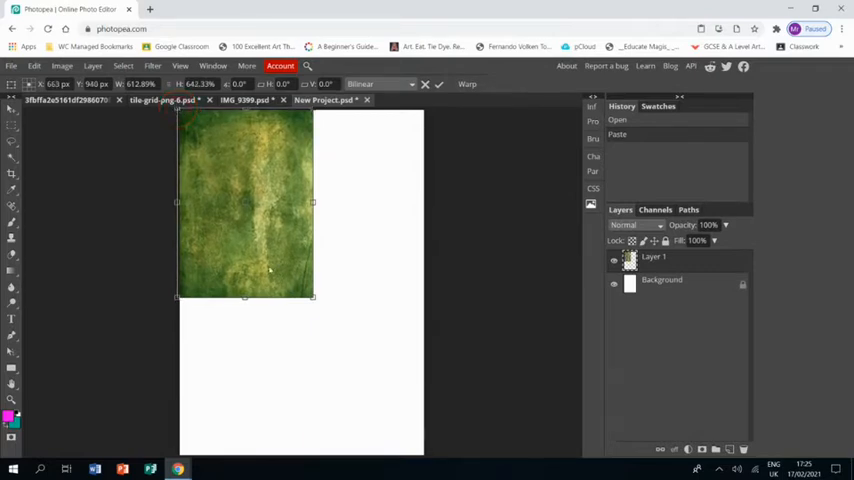
Step: Stretch the pasted green texture layer to fill the whole canvas
drag(313, 298, 378, 427)
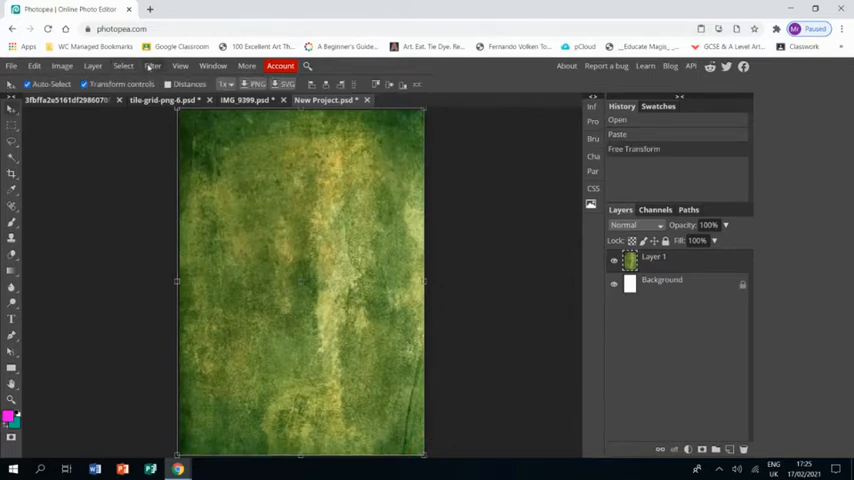
Step: Apply a Gaussian Blur of about 163 px radius to the green texture
click(153, 66)
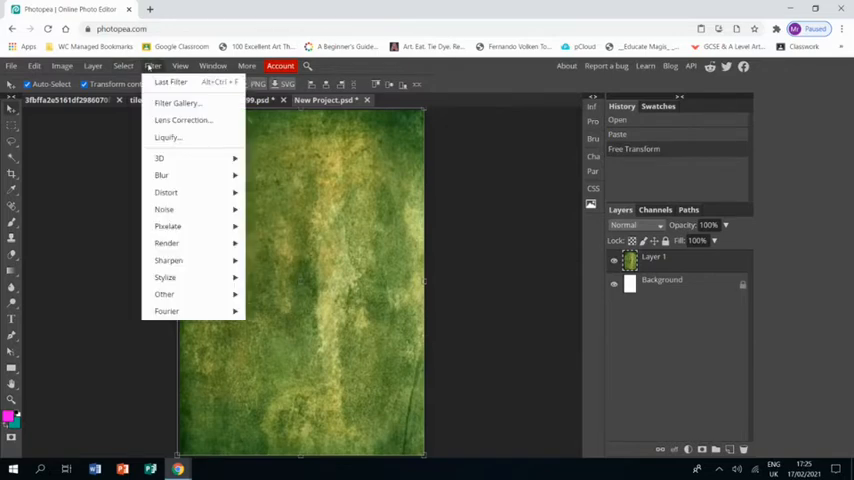
mouse_move(161, 175)
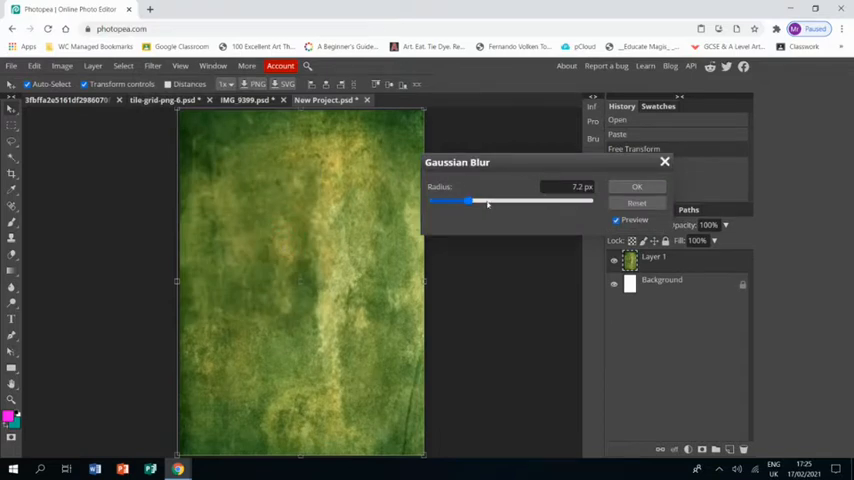
drag(475, 201, 490, 201)
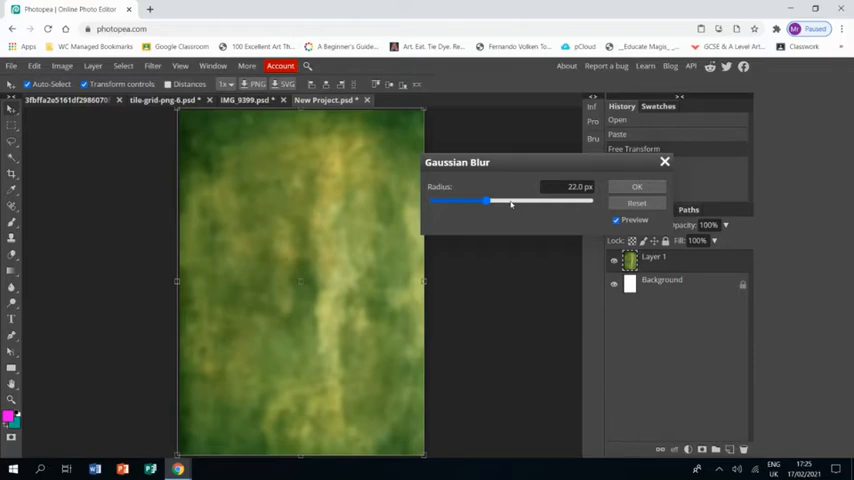
drag(487, 201, 531, 201)
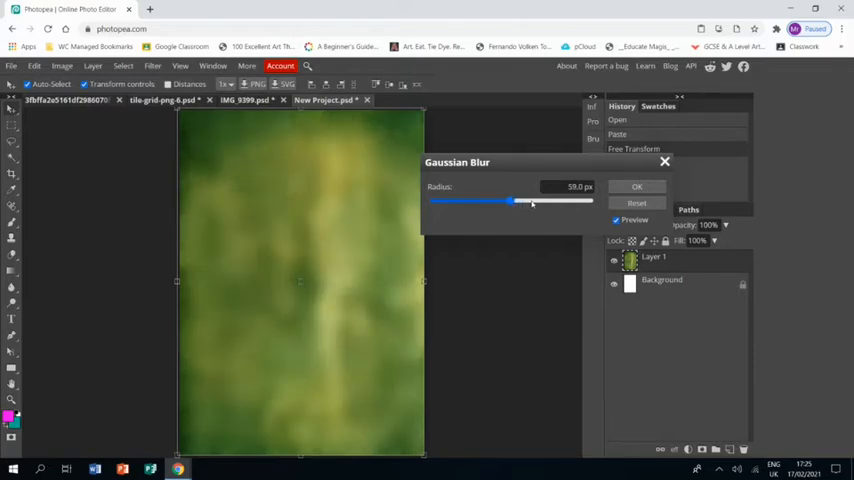
drag(512, 201, 533, 201)
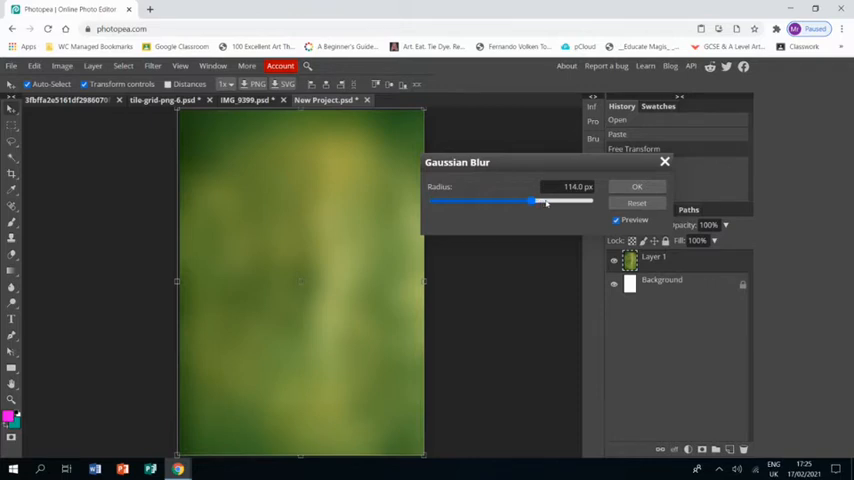
drag(530, 201, 547, 201)
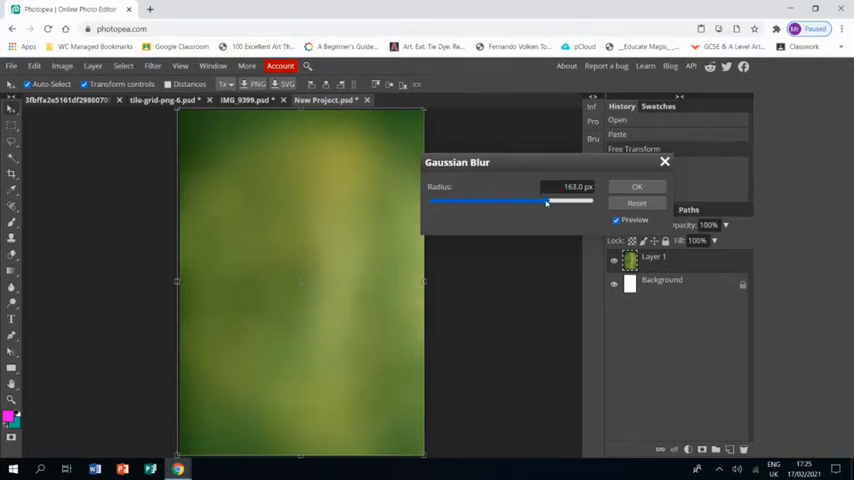
click(637, 187)
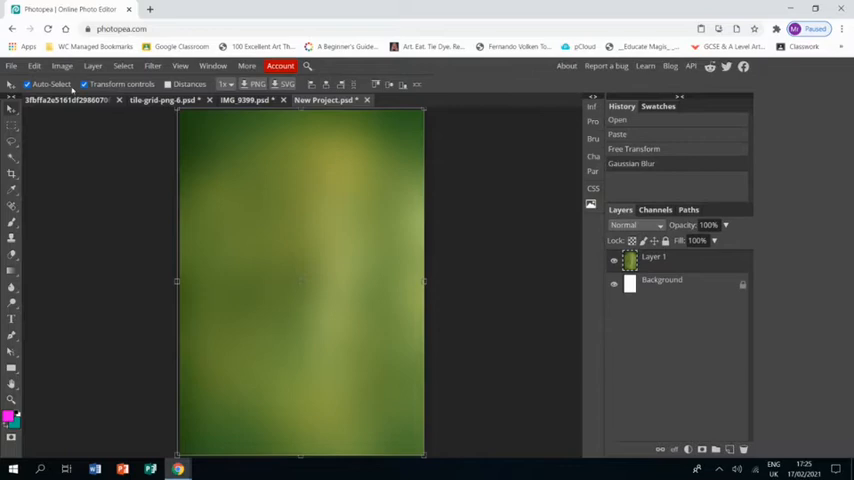
Step: Set the background's Hue/Saturation hue to 18 for a brighter green
click(61, 65)
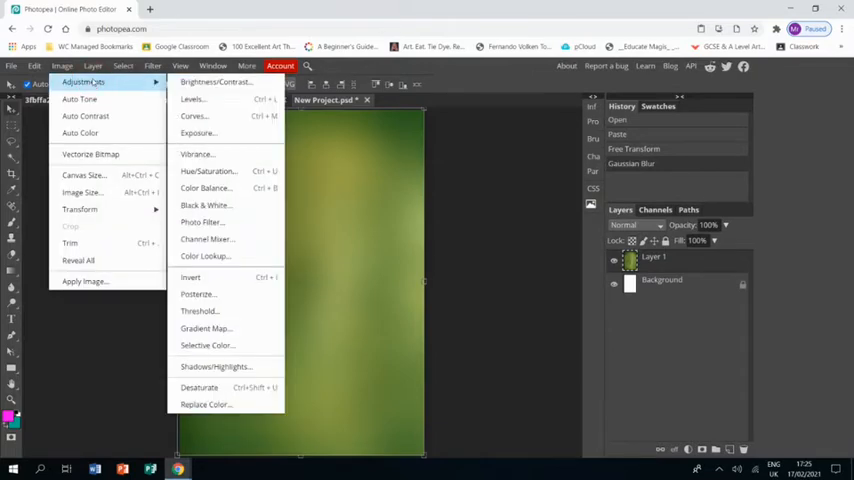
mouse_move(209, 171)
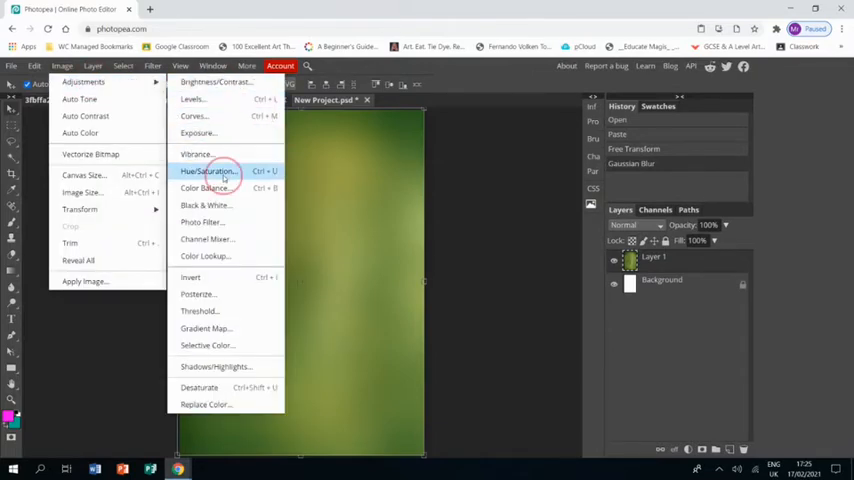
click(208, 171)
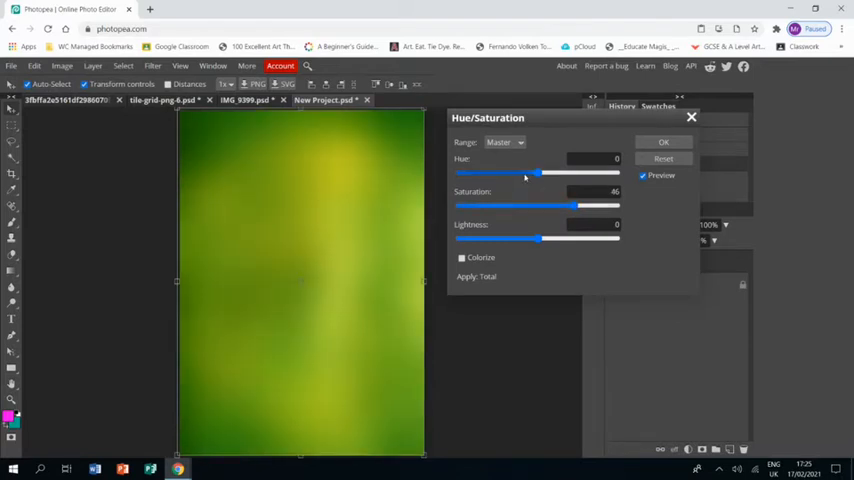
drag(538, 173, 528, 173)
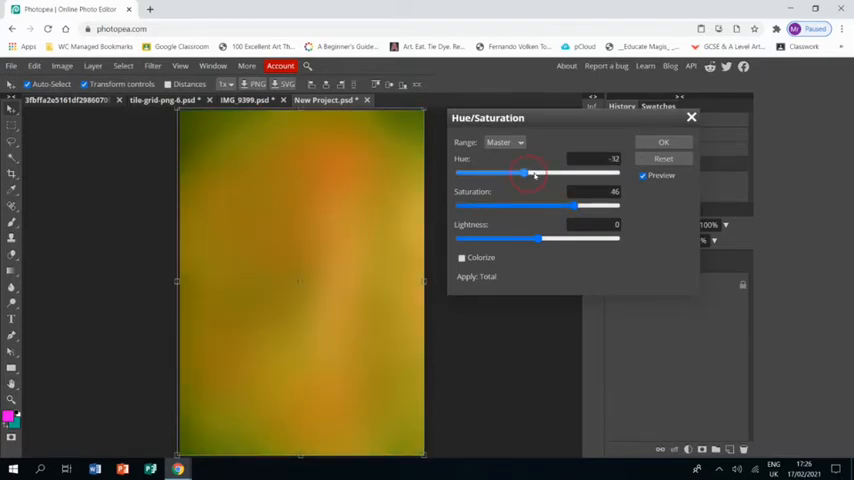
drag(527, 174, 547, 174)
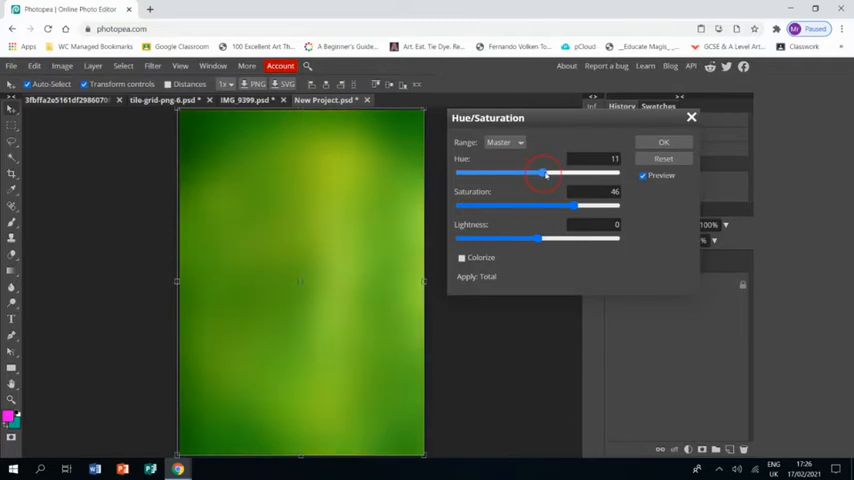
drag(546, 173, 557, 173)
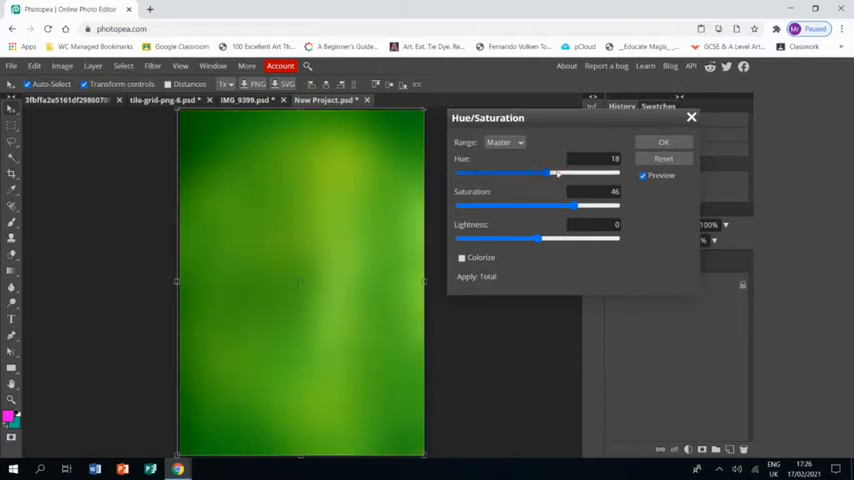
click(663, 142)
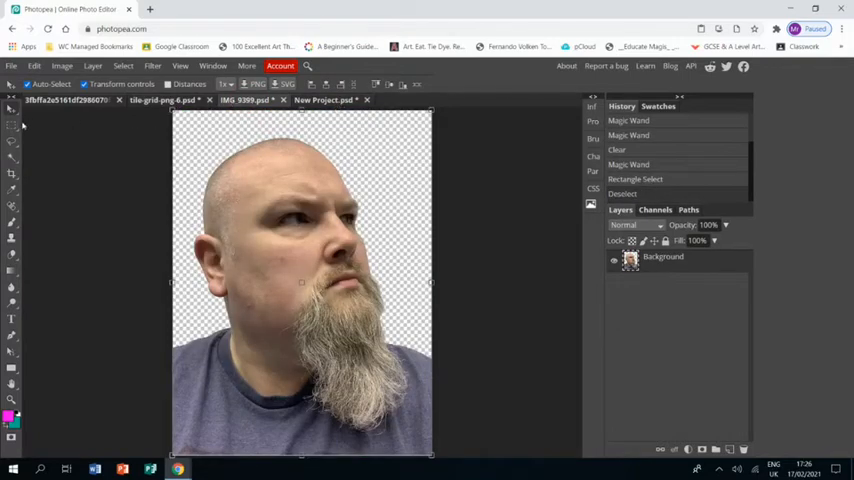
Step: Paste the cut-out portrait into New Project and enlarge it to fill the canvas
click(13, 126)
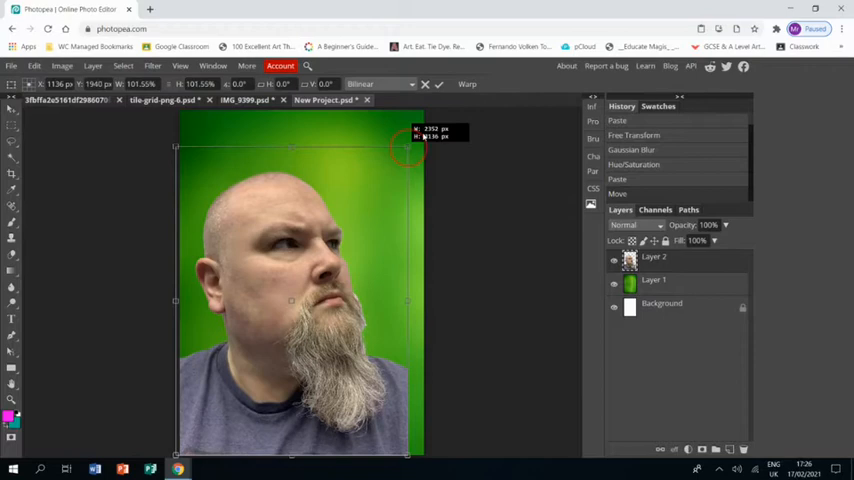
drag(408, 140, 440, 110)
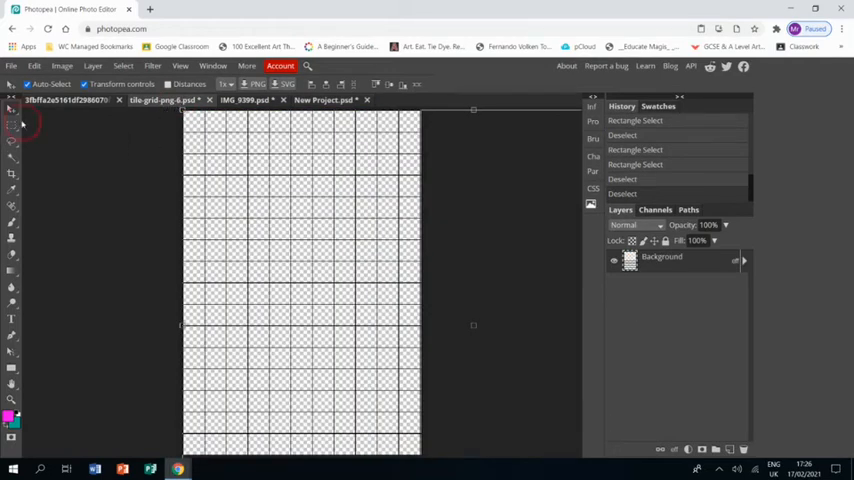
Step: Paste the tile grid into New Project as a layer covering the canvas
click(14, 125)
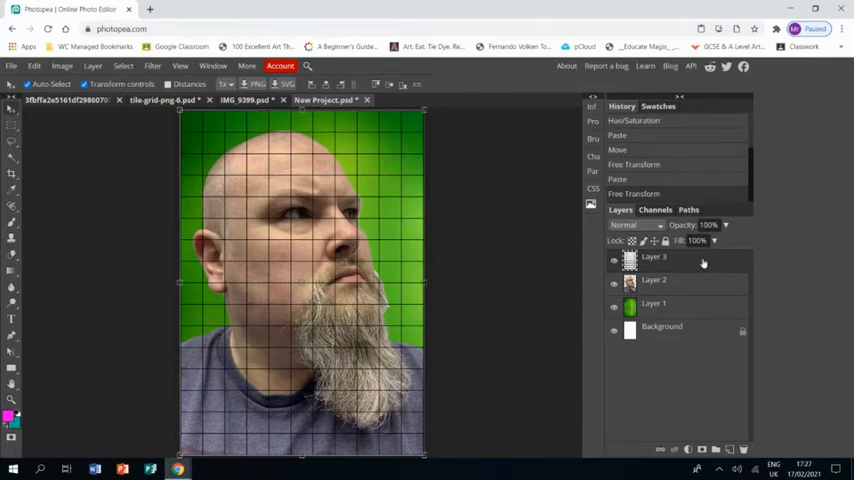
Step: Add a 1 px black outside Stroke layer style to the grid layer
double_click(653, 257)
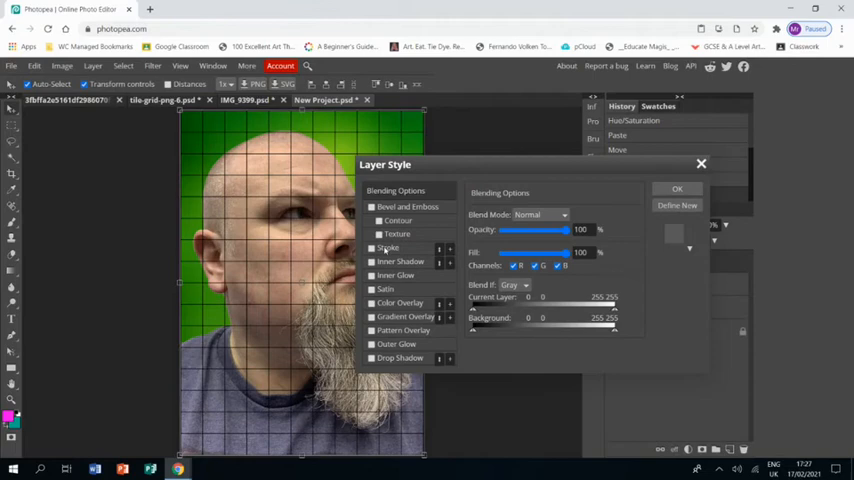
click(372, 248)
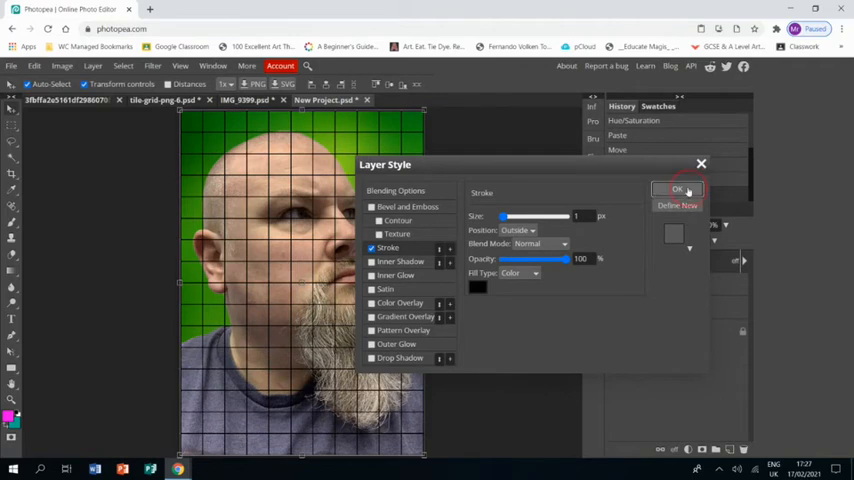
click(678, 189)
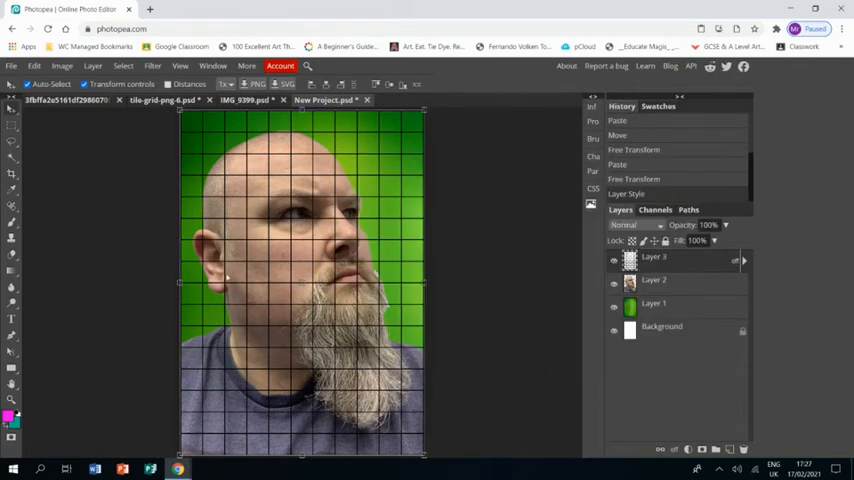
mouse_move(705, 263)
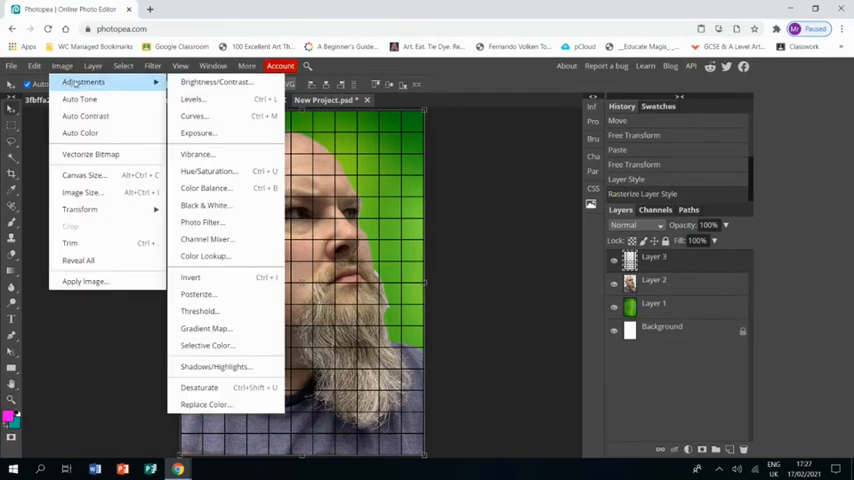
mouse_move(195, 277)
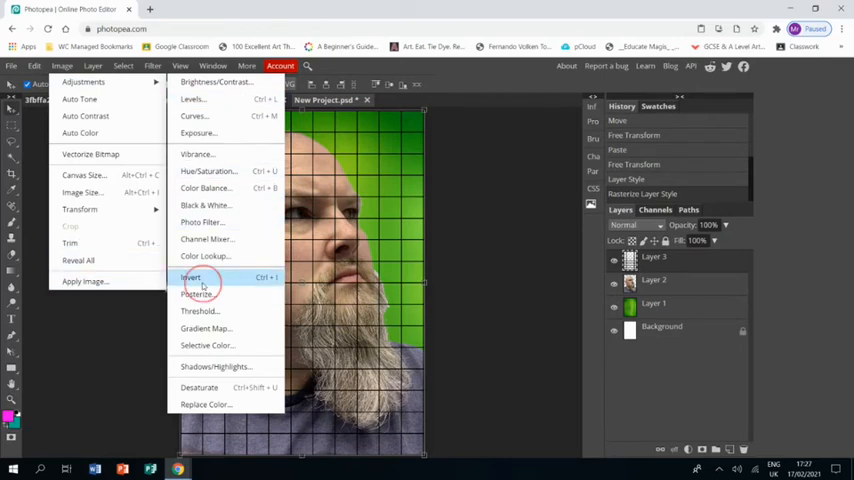
Step: Invert the rasterized grid layer so its lines become white
click(191, 277)
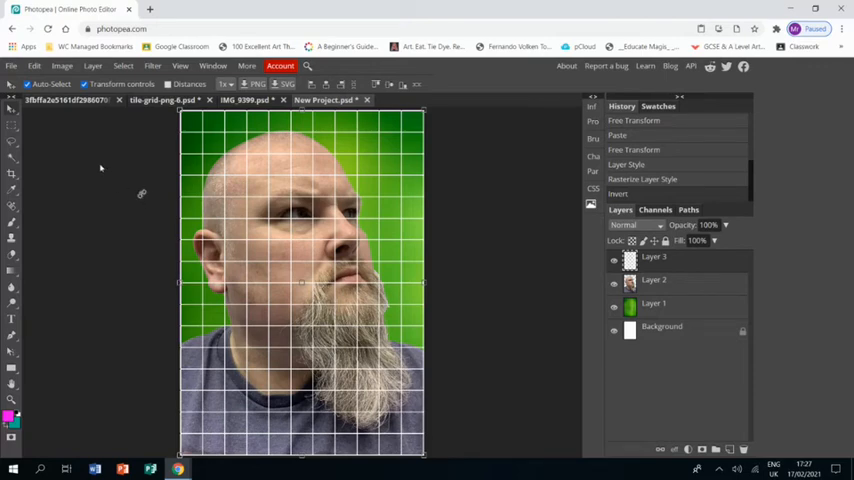
mouse_move(451, 237)
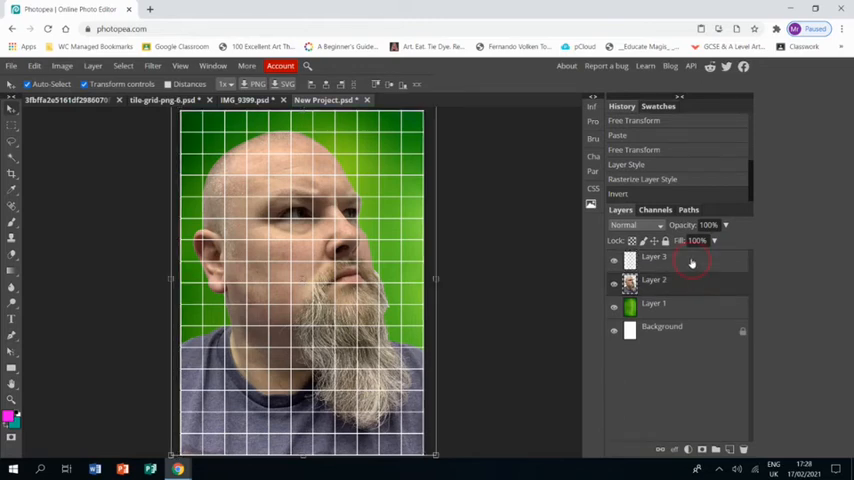
Step: Magic-wand select grid squares on Layer 3, then delete them from the portrait layer
click(653, 257)
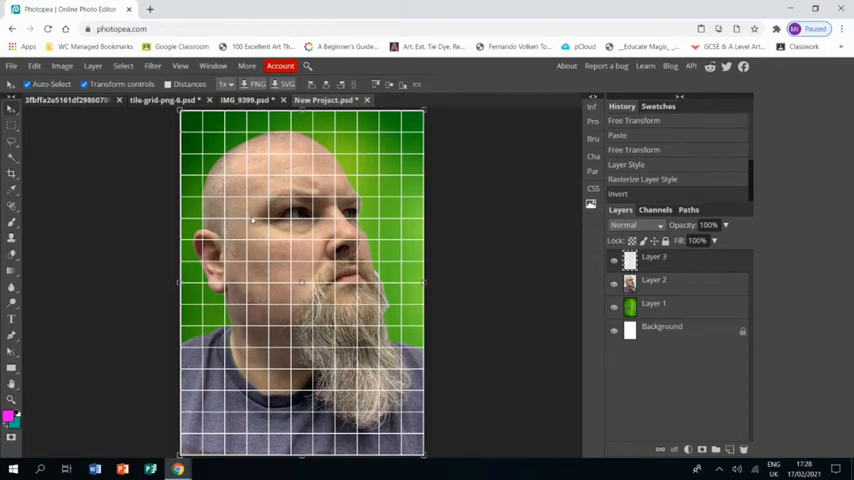
mouse_move(35, 154)
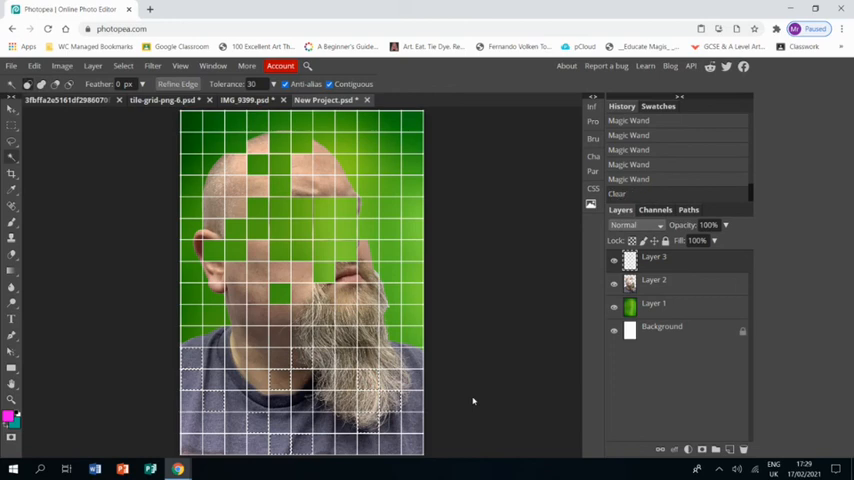
mouse_move(683, 291)
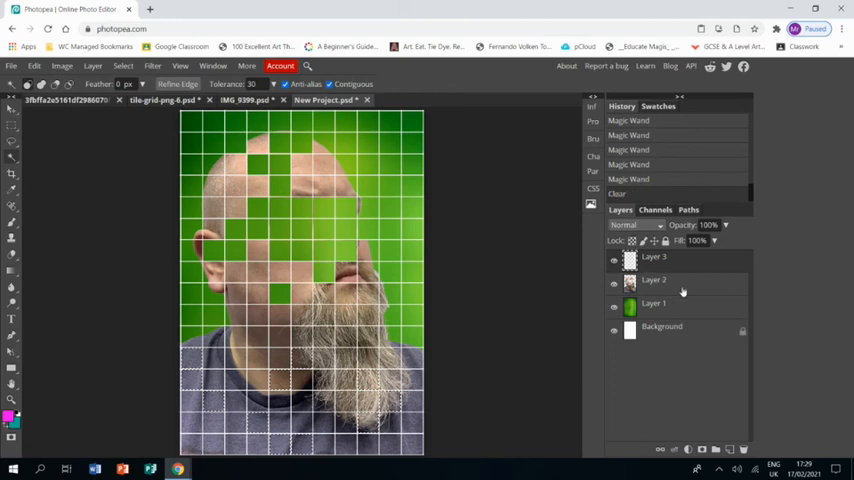
click(653, 280)
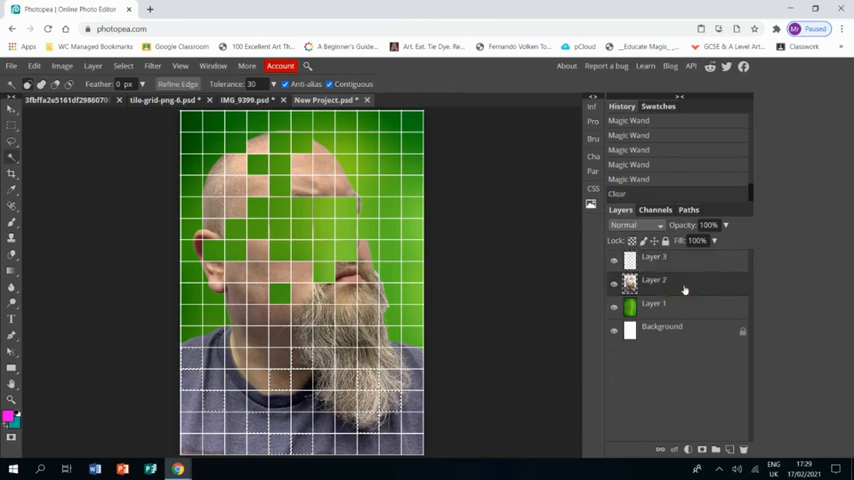